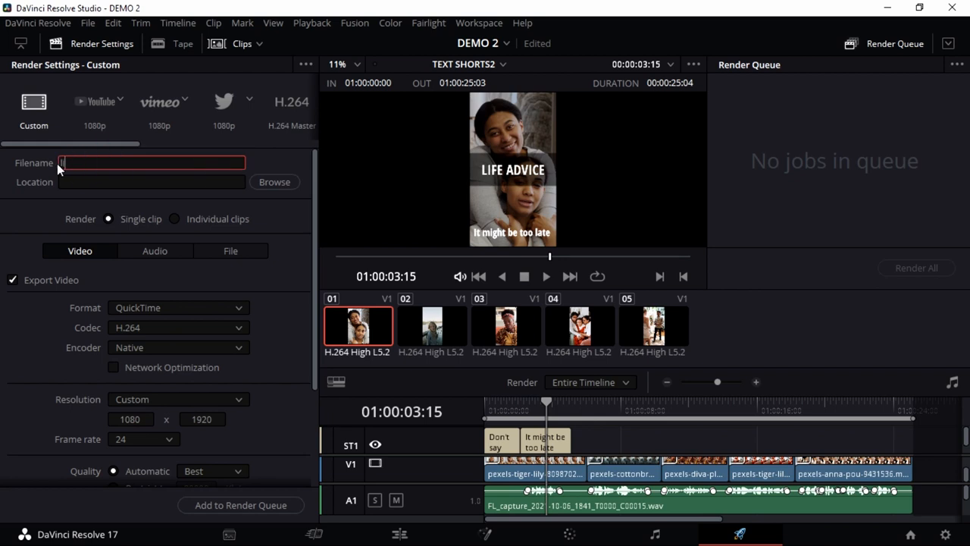
Enter 'life sdvice' as the render filename.
{"action": "type", "text": "life sdv"}
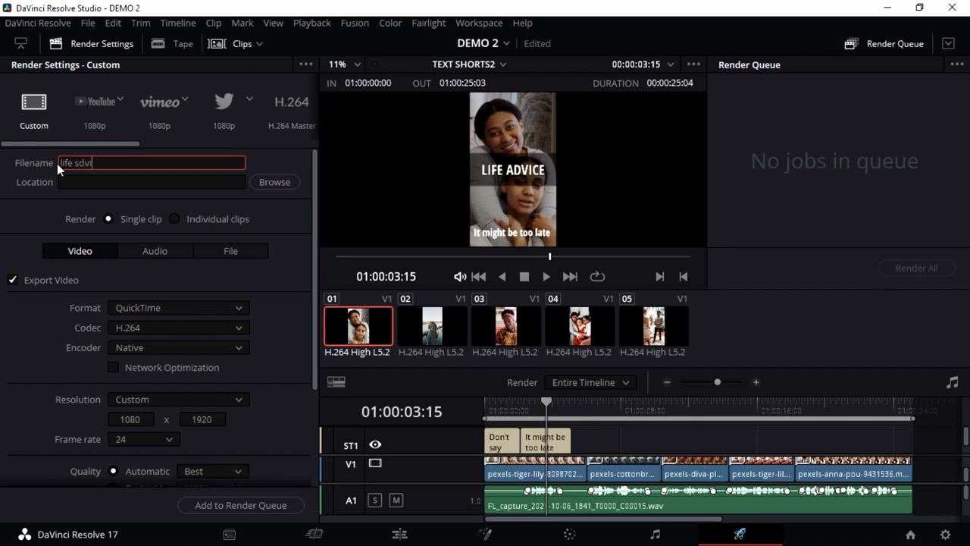
{"action": "type", "text": "ice"}
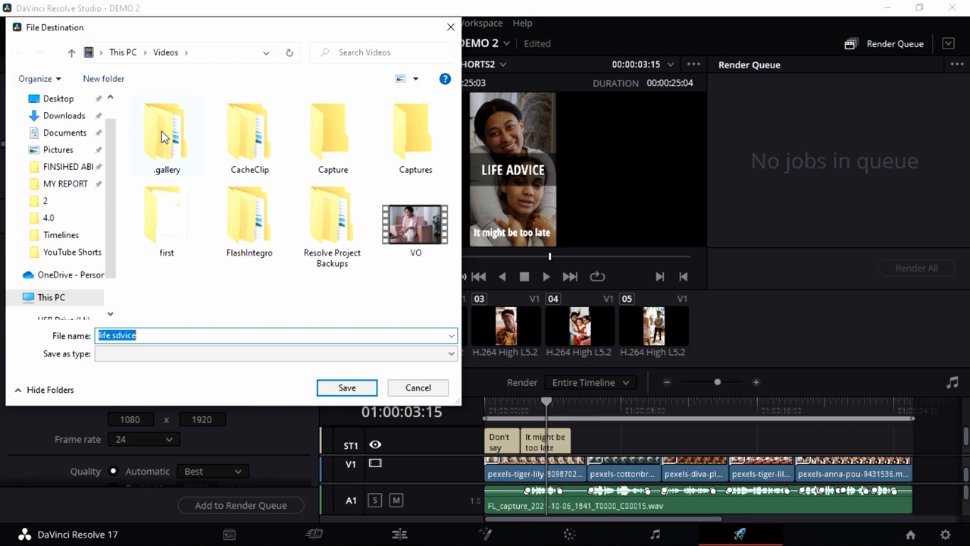
Save the render output to the Projects (D:) drive.
{"action": "left_click", "coordinate": [50, 297]}
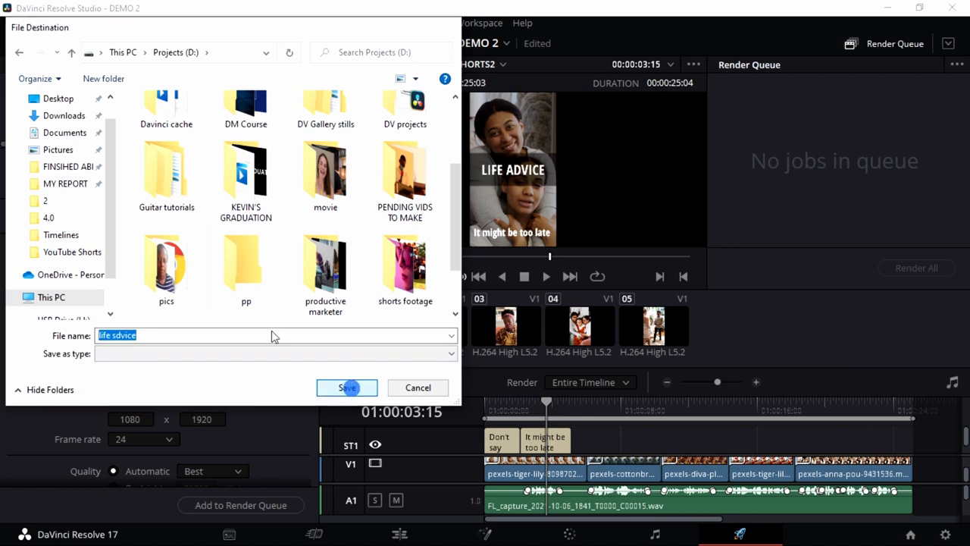
{"action": "left_click", "coordinate": [347, 387]}
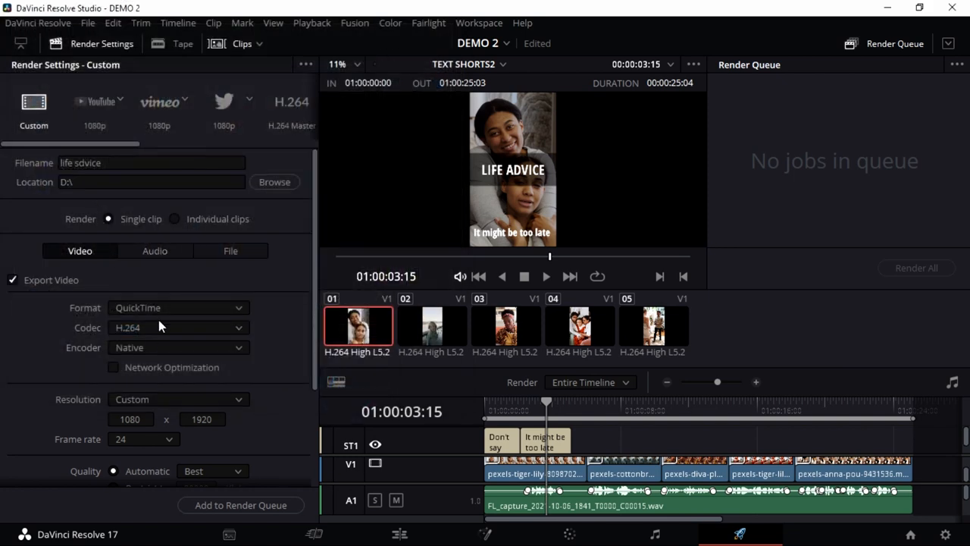
Switch the render to MP4 with the Native encoder at 1920 x 1080 HD.
{"action": "left_click", "coordinate": [178, 307]}
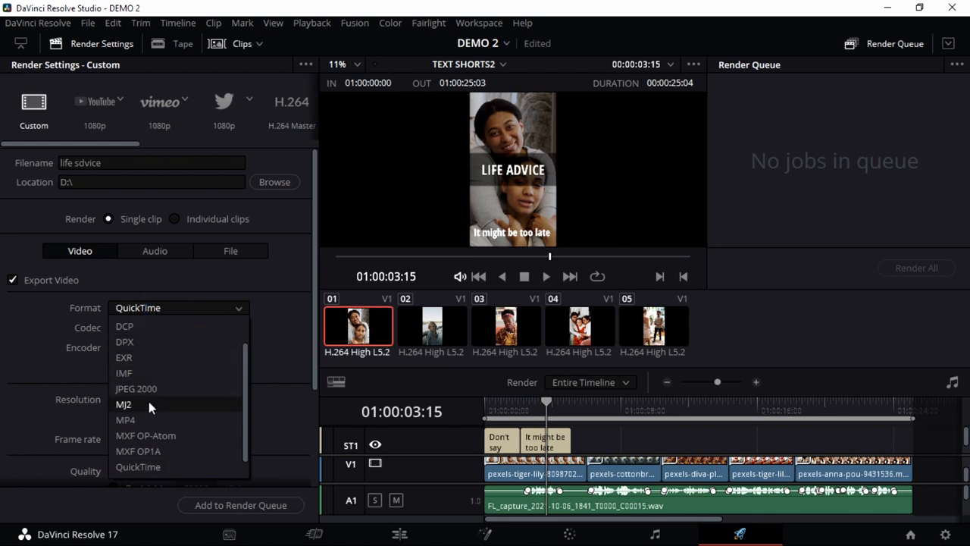
{"action": "left_click", "coordinate": [125, 419]}
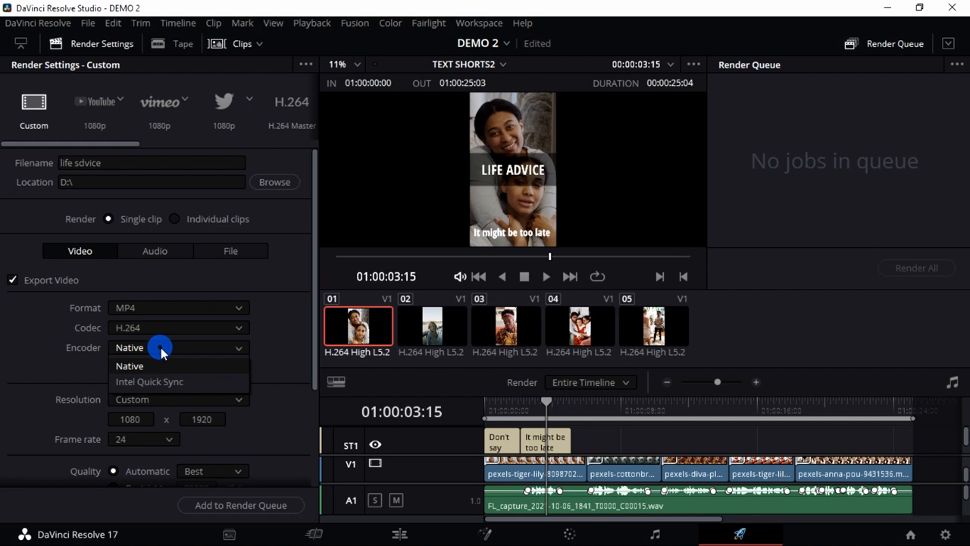
{"action": "left_click", "coordinate": [129, 365]}
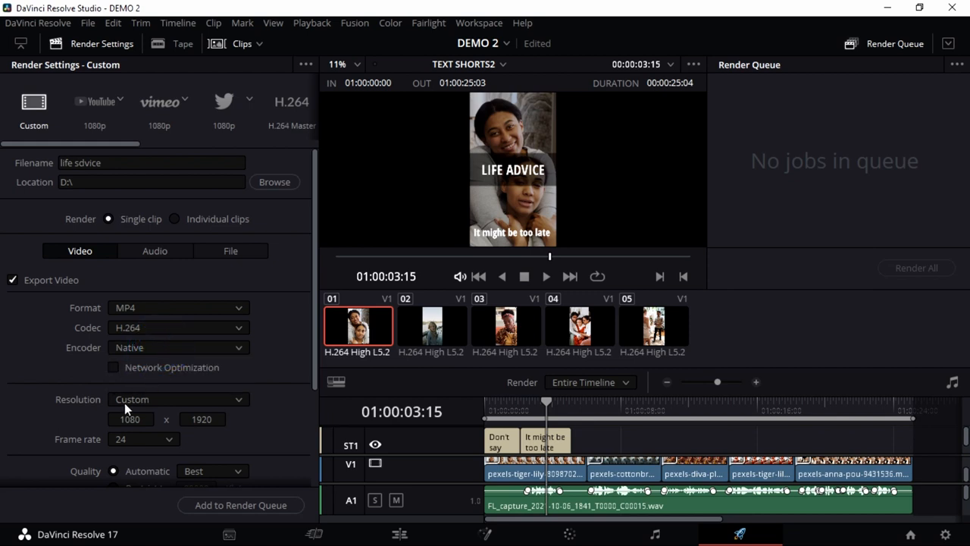
{"action": "left_click", "coordinate": [178, 399]}
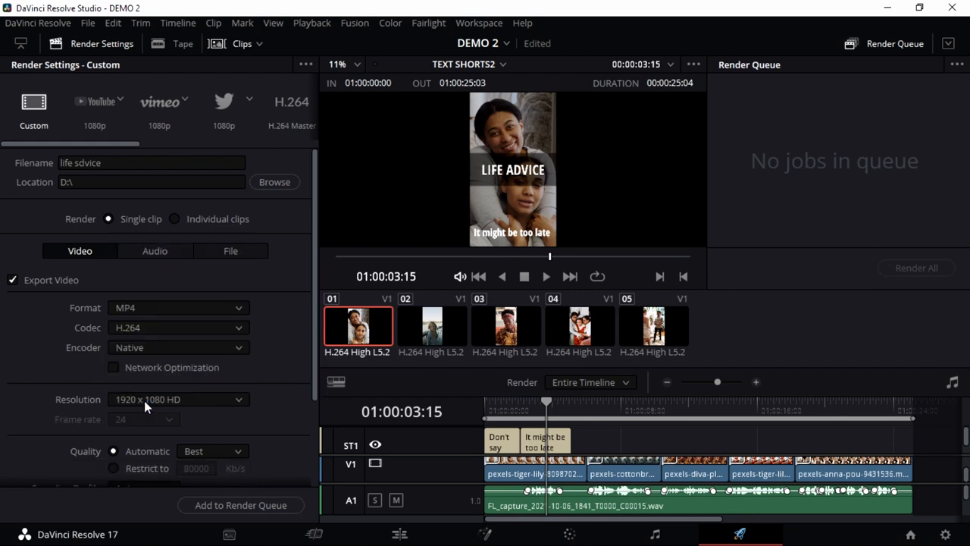
{"action": "scroll", "scroll_direction": "down", "scroll_amount": 3}
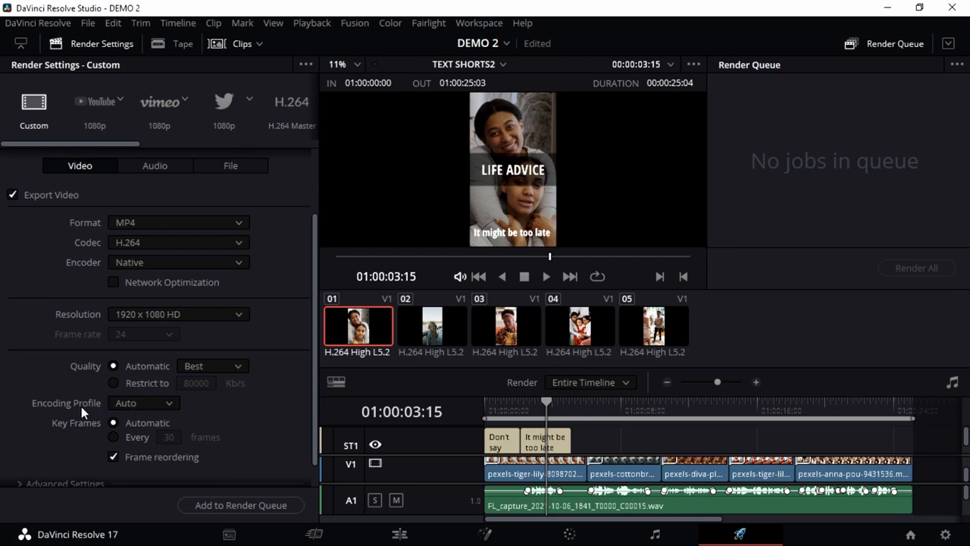
{"action": "scroll", "scroll_direction": "down", "scroll_amount": 3}
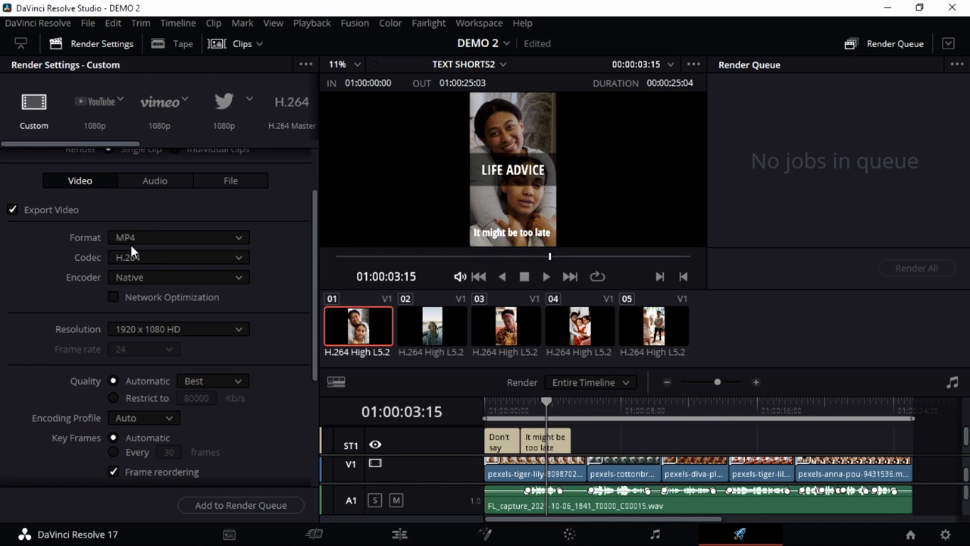
{"action": "scroll", "scroll_direction": "down", "scroll_amount": 3}
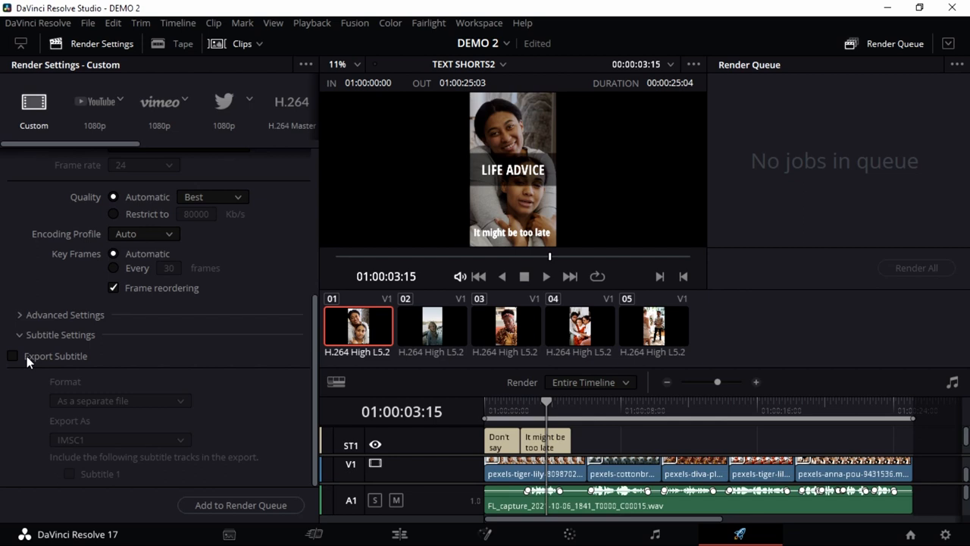
Enable subtitle export, try Burn into video, then settle on As a separate file.
{"action": "left_click", "coordinate": [13, 355]}
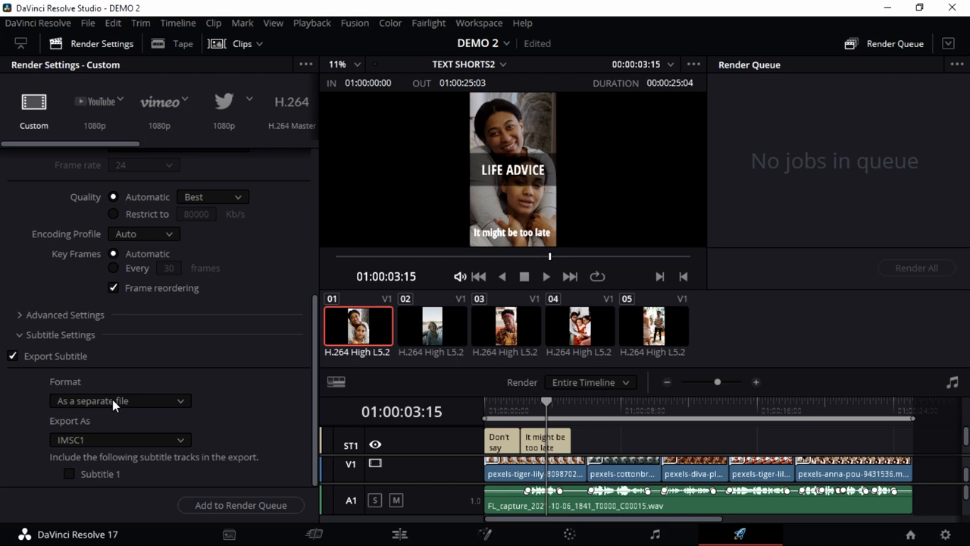
{"action": "left_click", "coordinate": [119, 400]}
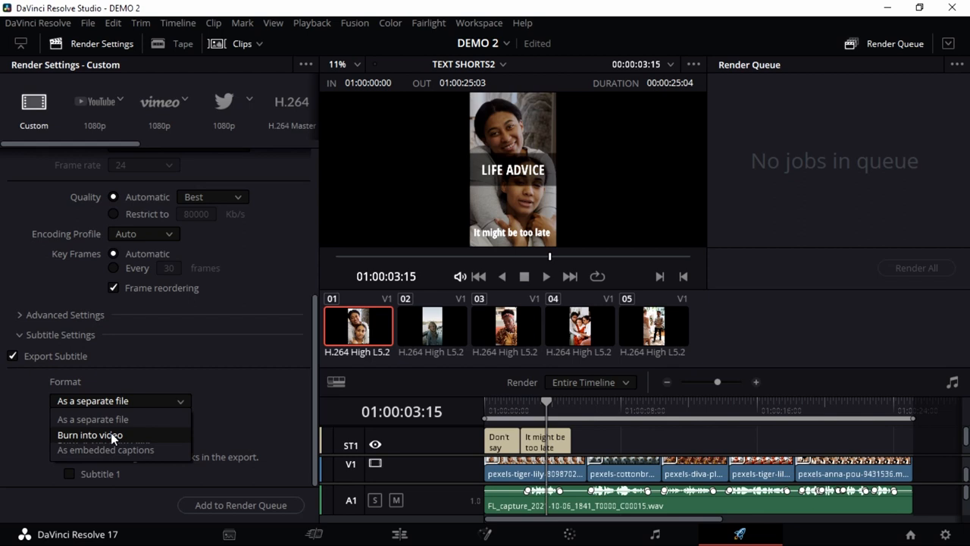
{"action": "mouse_move", "coordinate": [85, 445]}
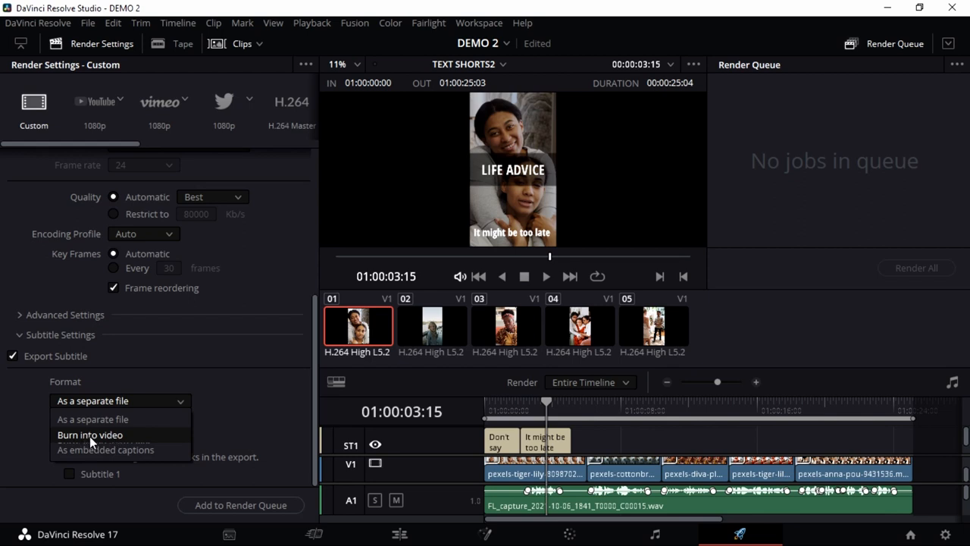
{"action": "mouse_move", "coordinate": [93, 419]}
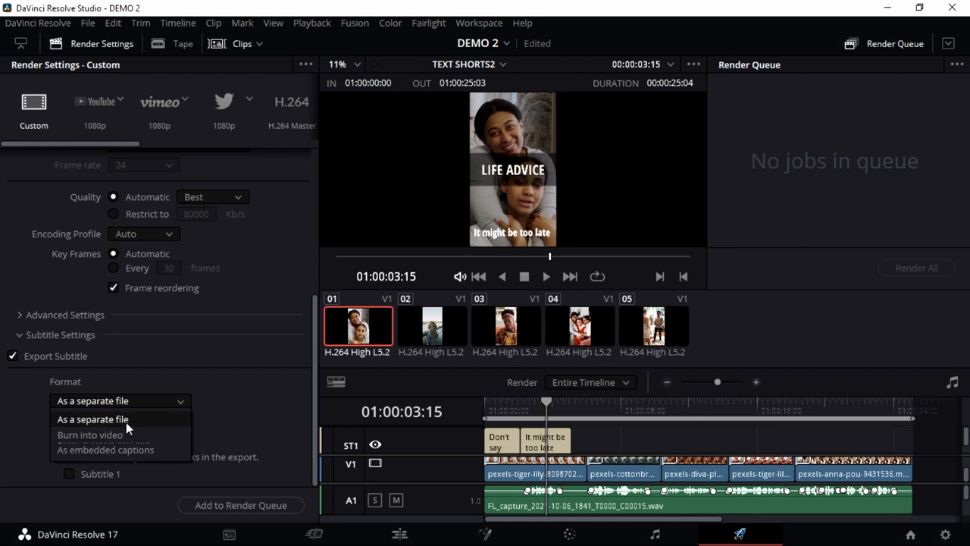
{"action": "left_click", "coordinate": [92, 419]}
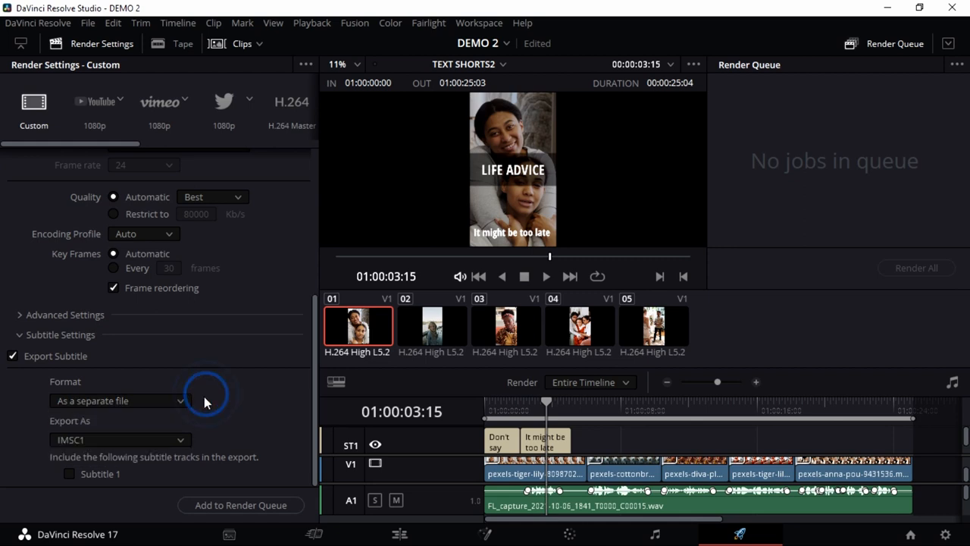
{"action": "mouse_move", "coordinate": [205, 398]}
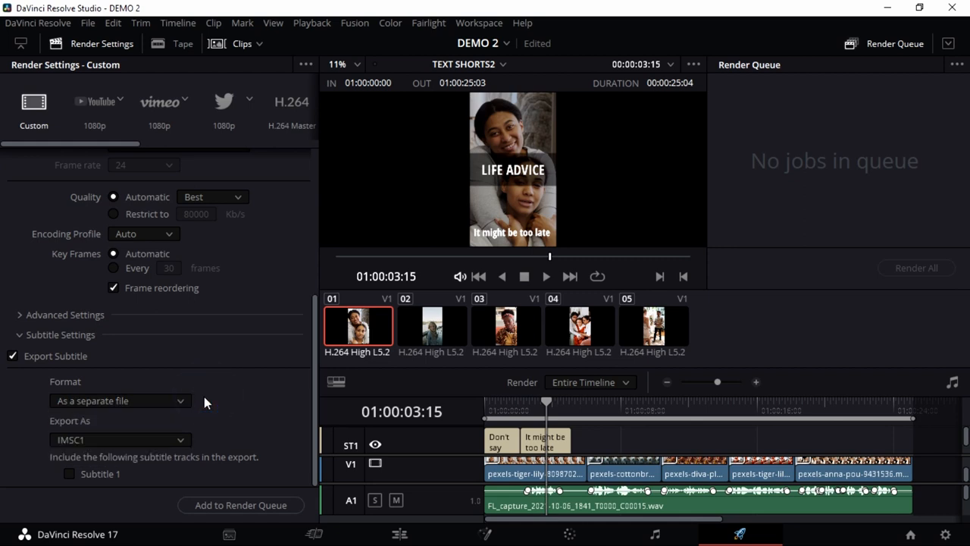
{"action": "left_click", "coordinate": [119, 400]}
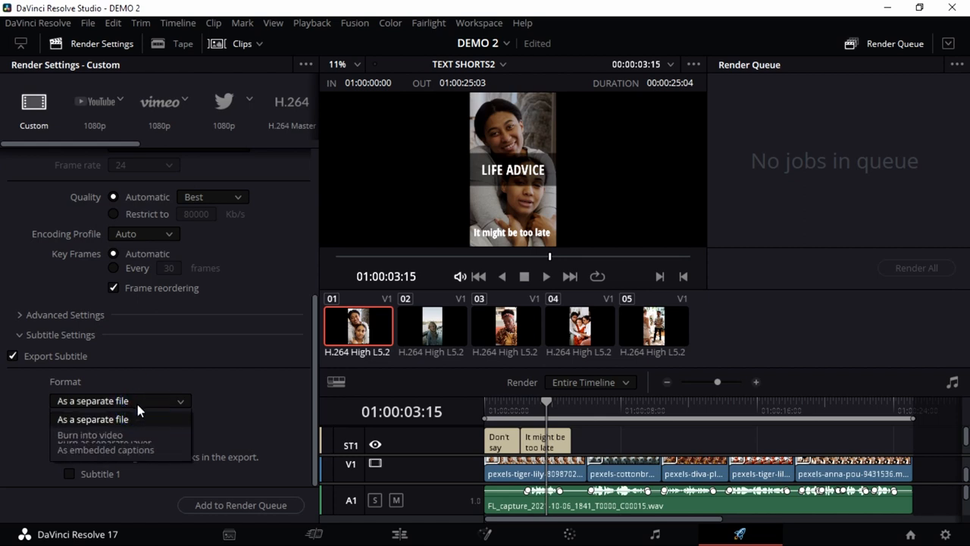
{"action": "mouse_move", "coordinate": [139, 419]}
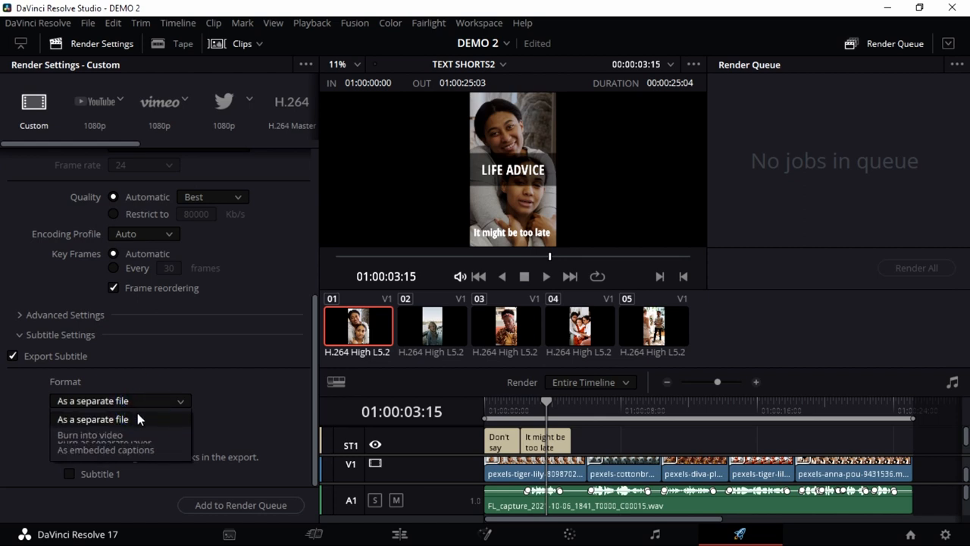
{"action": "left_click", "coordinate": [91, 419]}
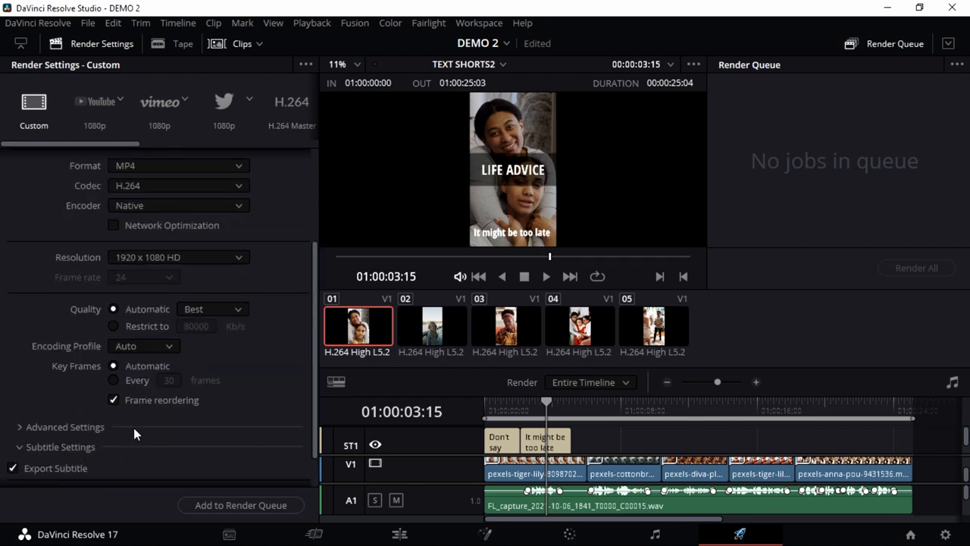
{"action": "scroll", "scroll_direction": "down", "scroll_amount": 3}
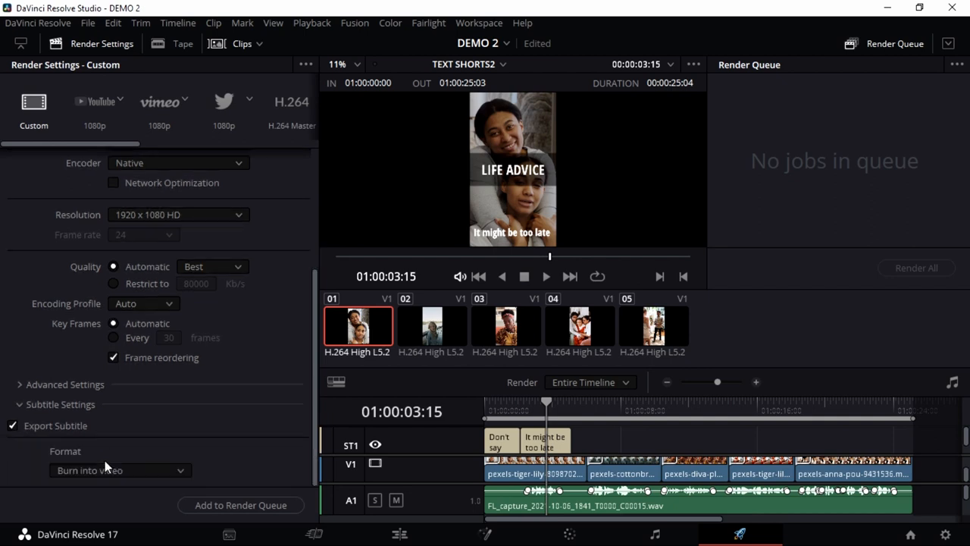
{"action": "left_click", "coordinate": [119, 470]}
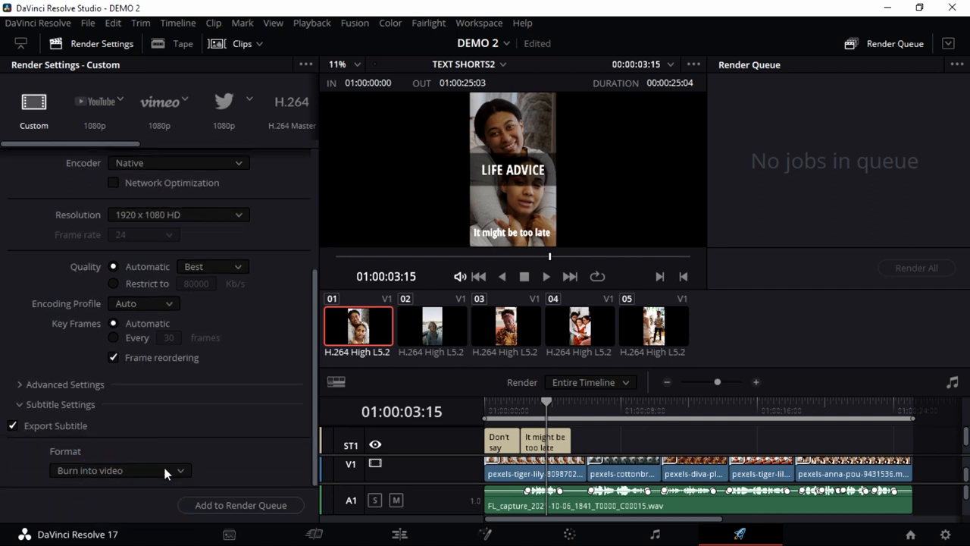
{"action": "left_click", "coordinate": [117, 469]}
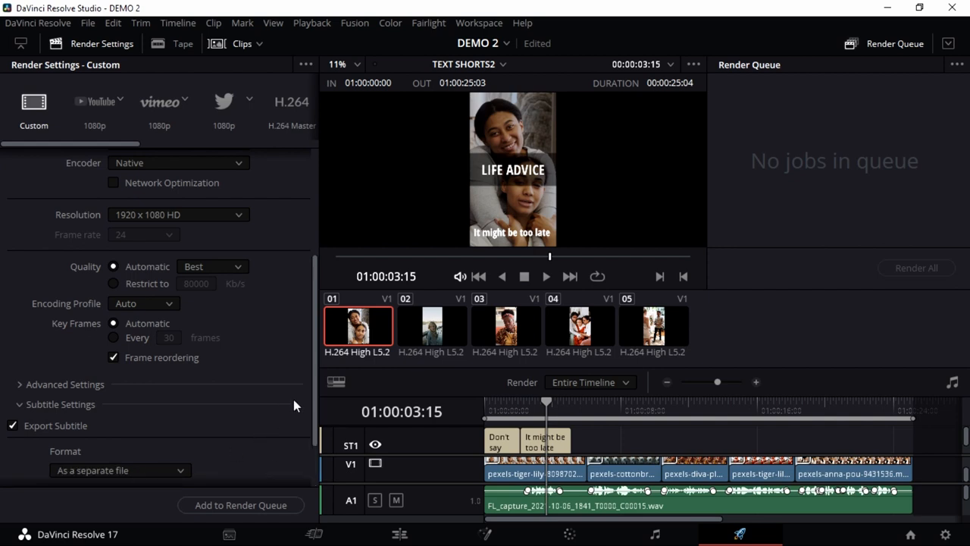
Set the subtitle export type to SRT.
{"action": "scroll", "scroll_direction": "down", "scroll_amount": 3}
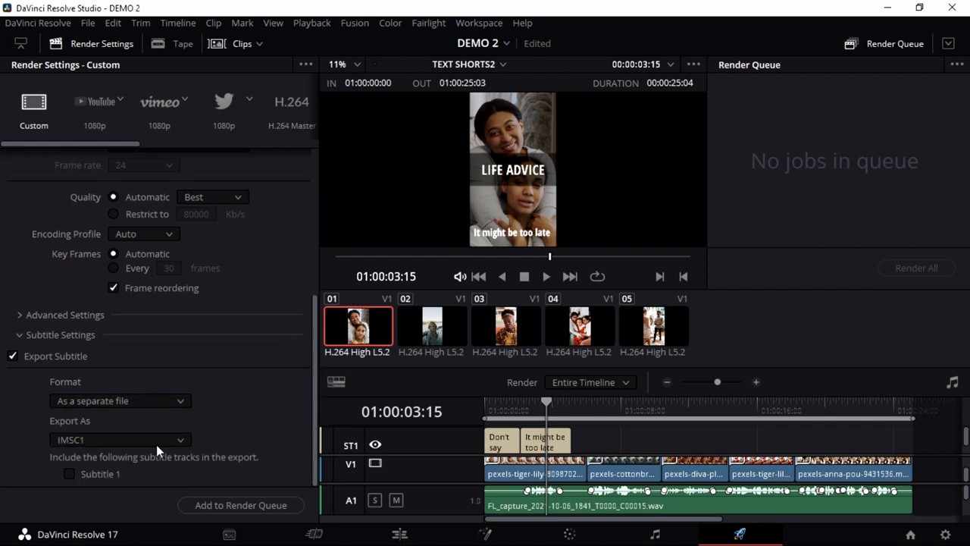
{"action": "left_click", "coordinate": [117, 439]}
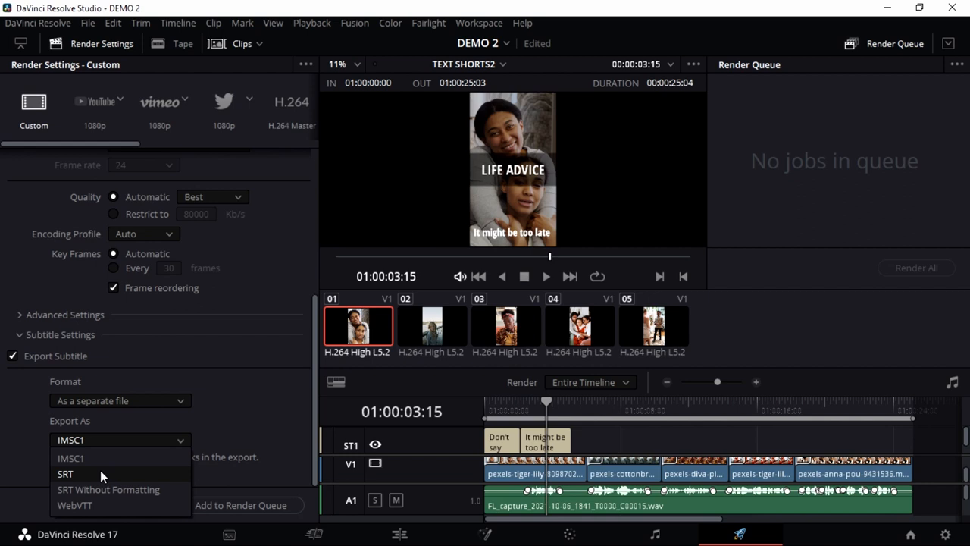
{"action": "left_click", "coordinate": [64, 473]}
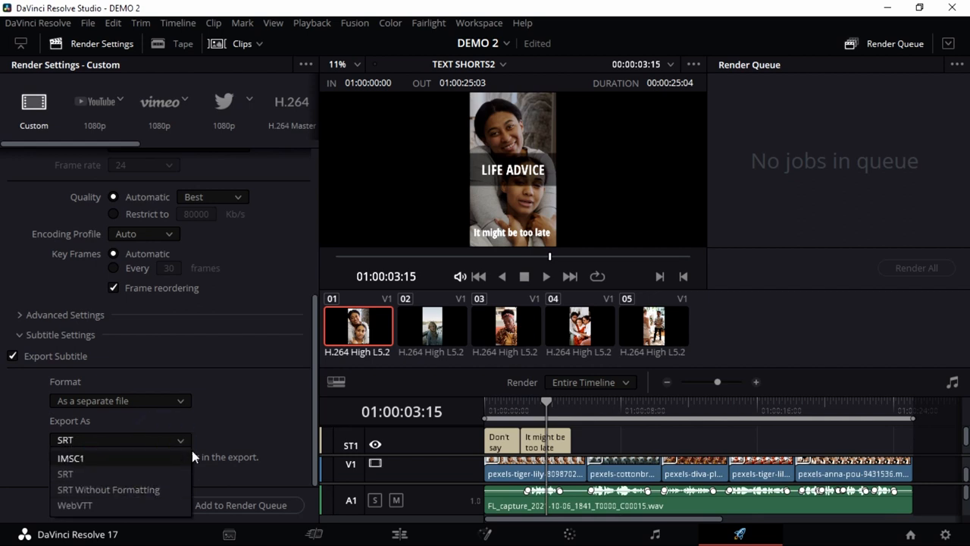
{"action": "left_click", "coordinate": [64, 473]}
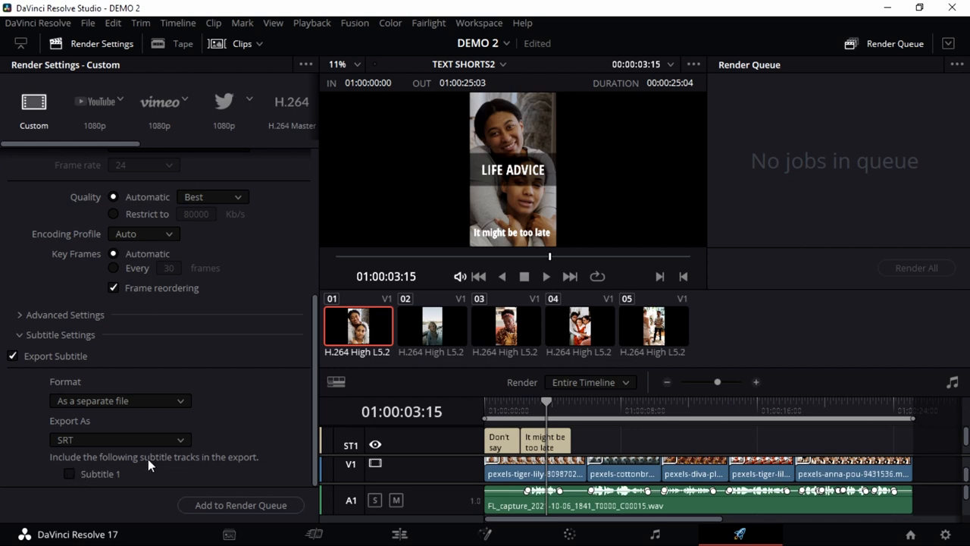
Include the Subtitle 1 track, add the job to the render queue, and render.
{"action": "left_click", "coordinate": [68, 473]}
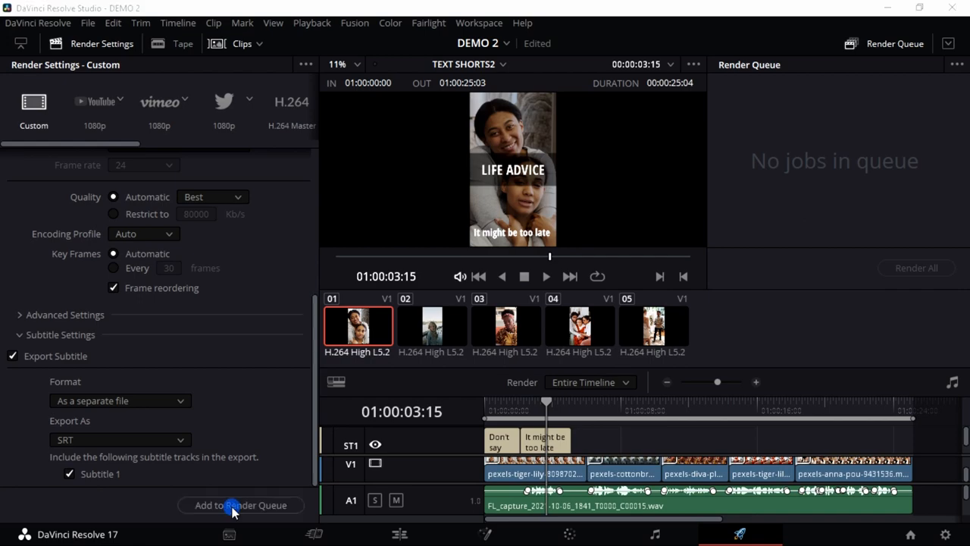
{"action": "left_click", "coordinate": [240, 505]}
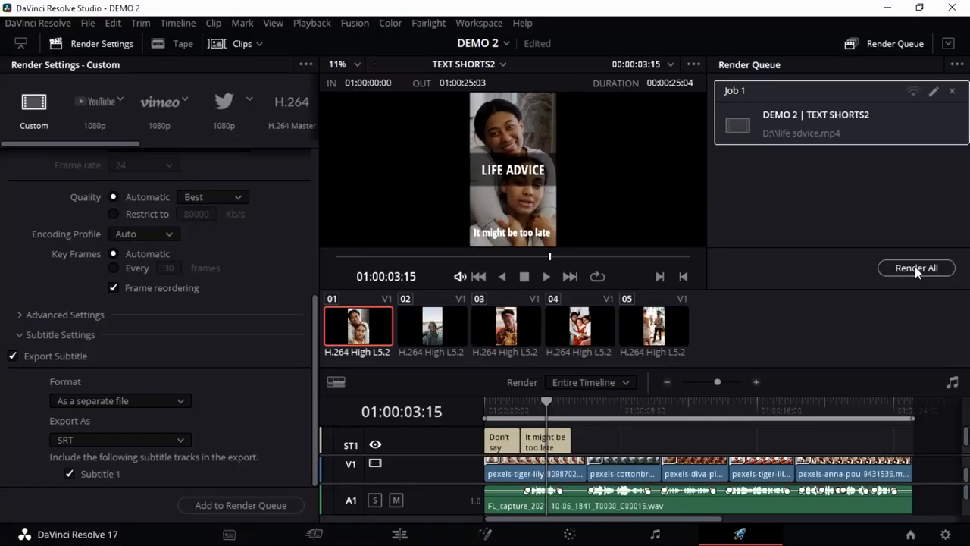
{"action": "left_click", "coordinate": [916, 267]}
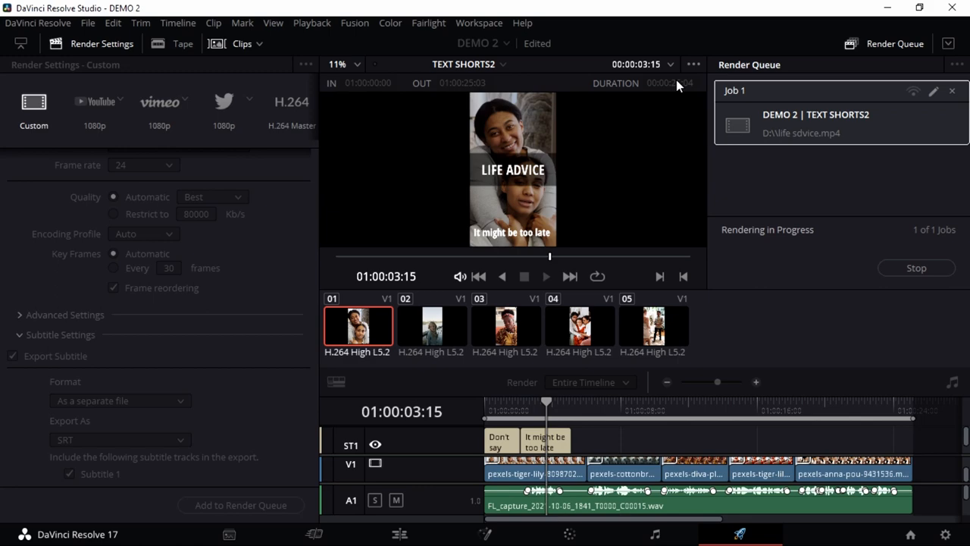